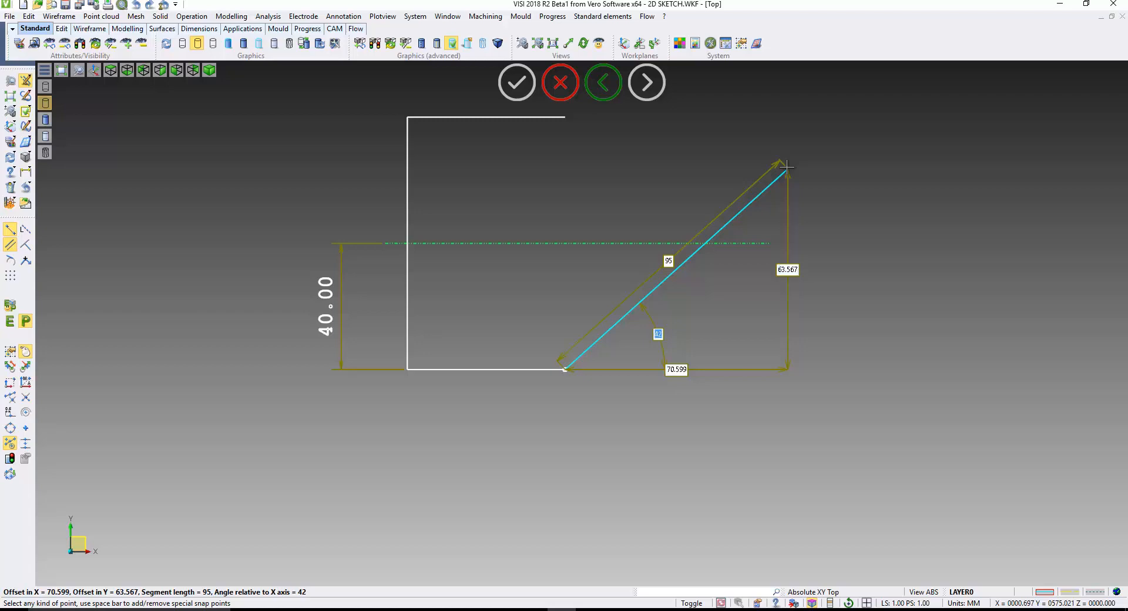
- Lock a sketch line's length at 40 while drawing the T-shaped outline
type("40")
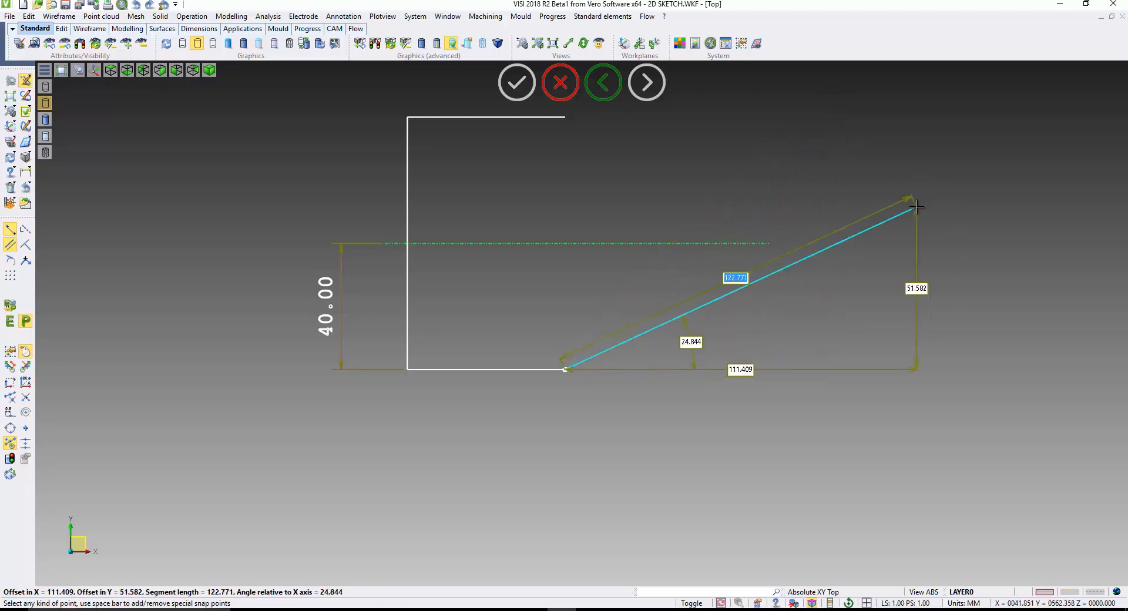
mouse_move(787, 157)
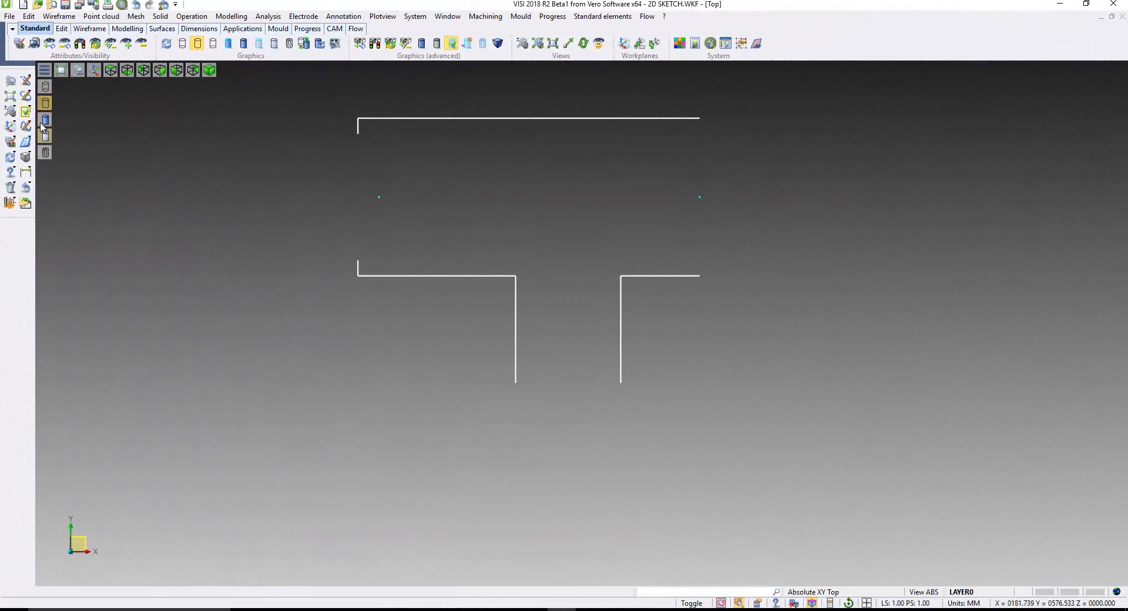
- Draw three circles: at the right point, between the lower lines, and large on the left
left_click(45, 119)
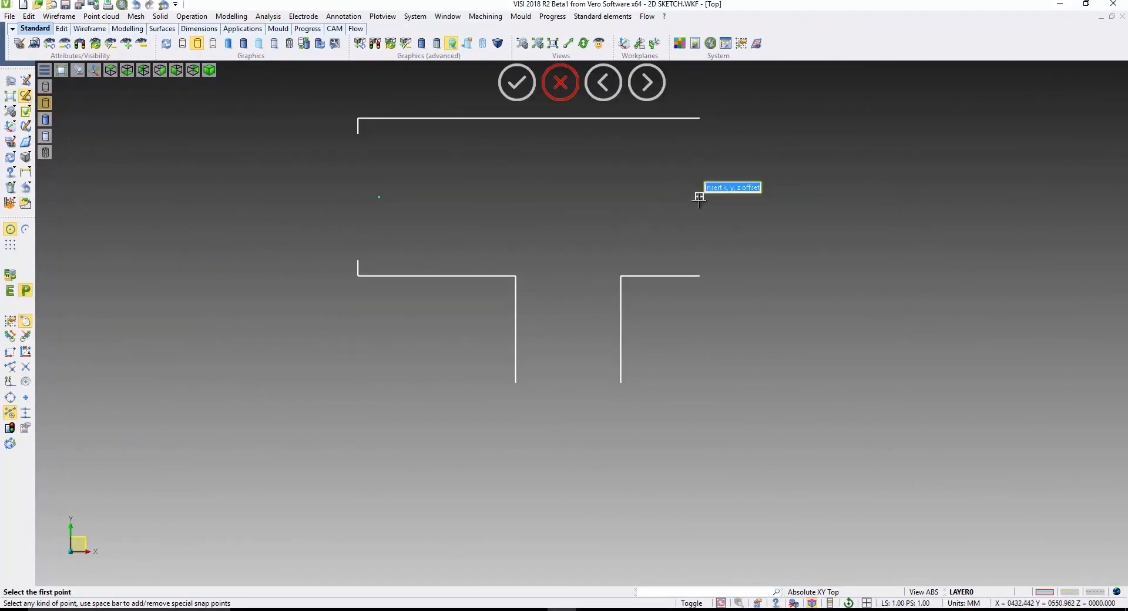
left_click(699, 196)
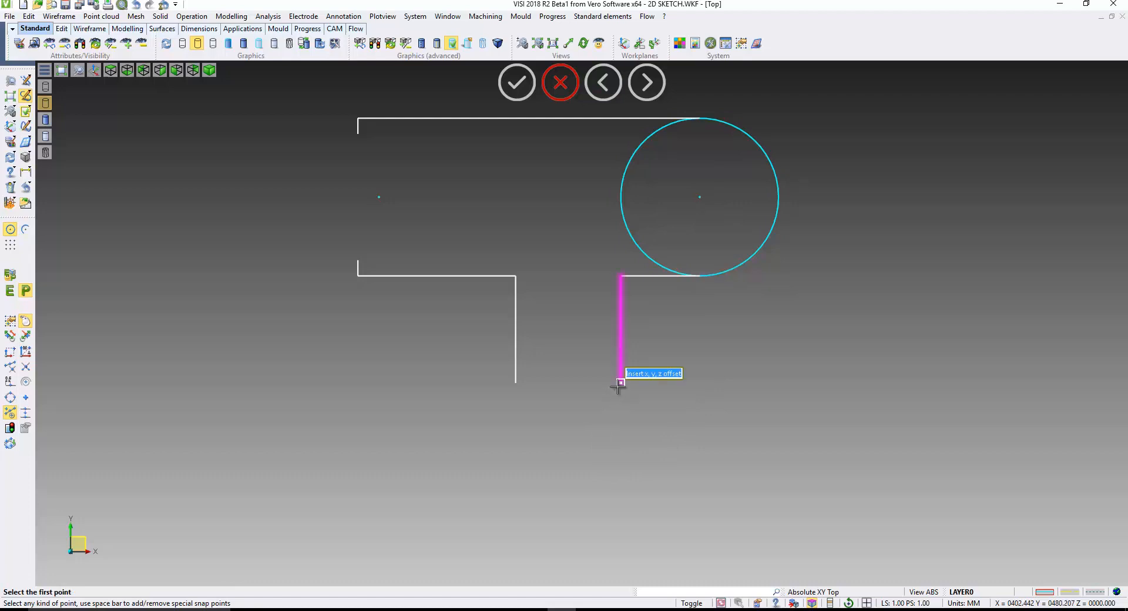
left_click(619, 383)
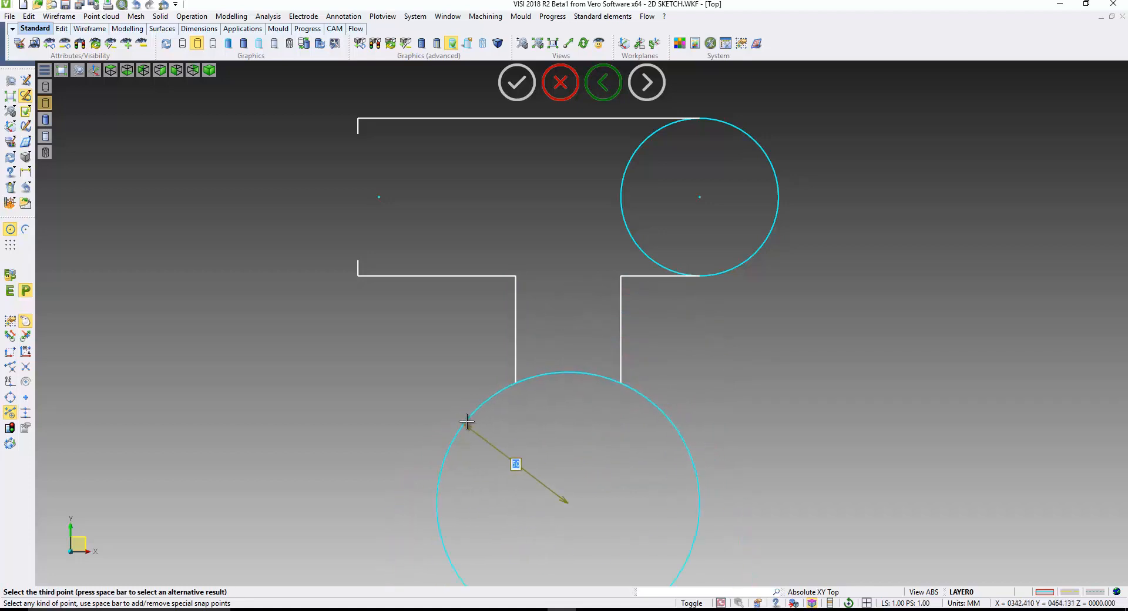
left_click(515, 388)
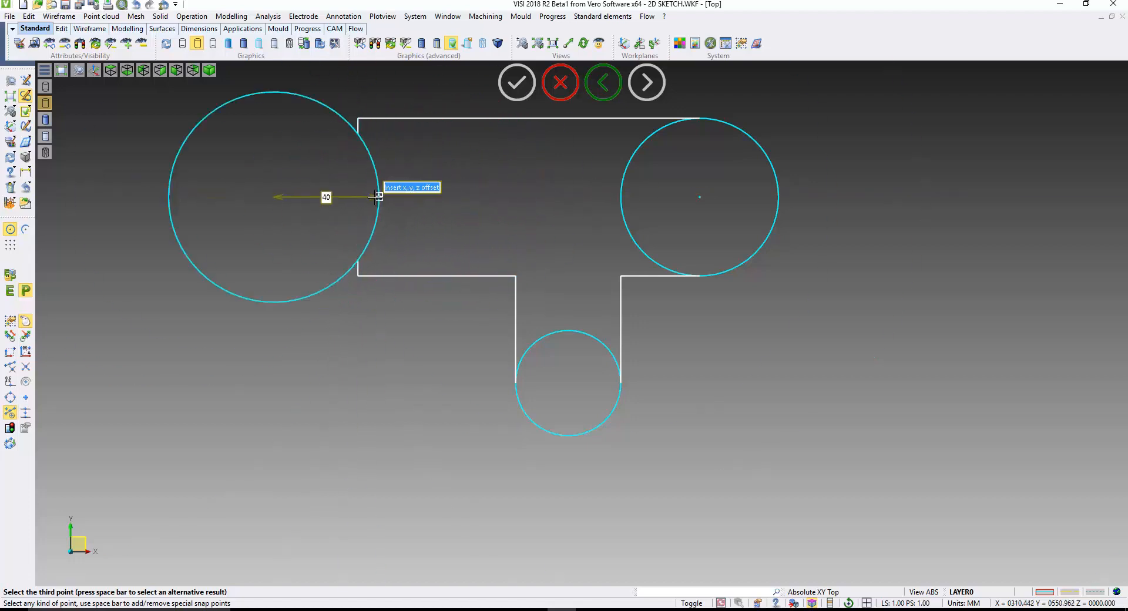
left_click(603, 81)
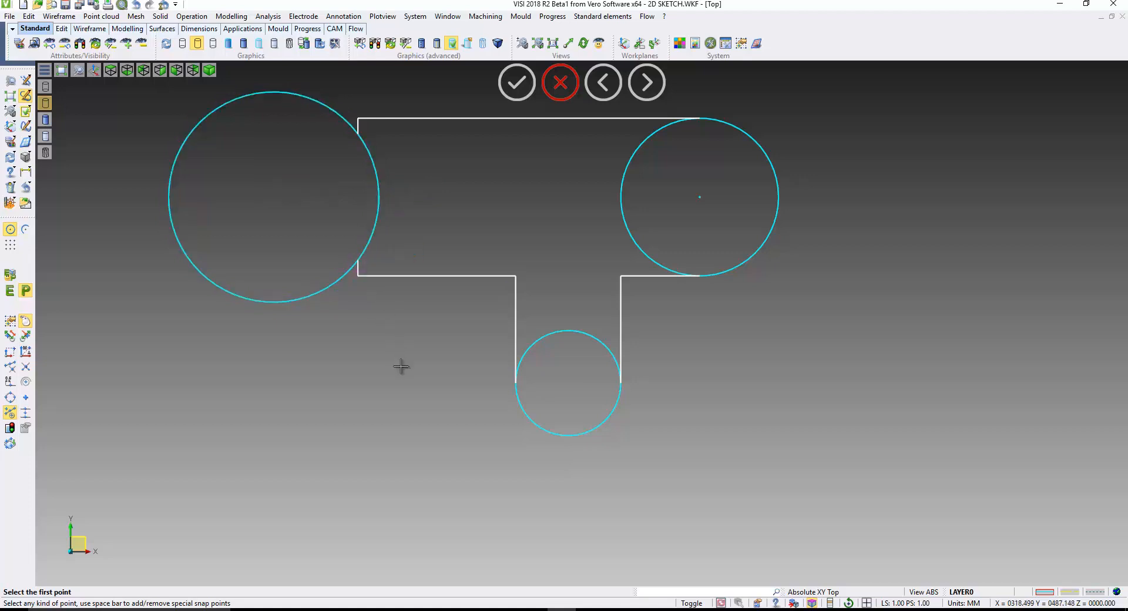
mouse_move(204, 307)
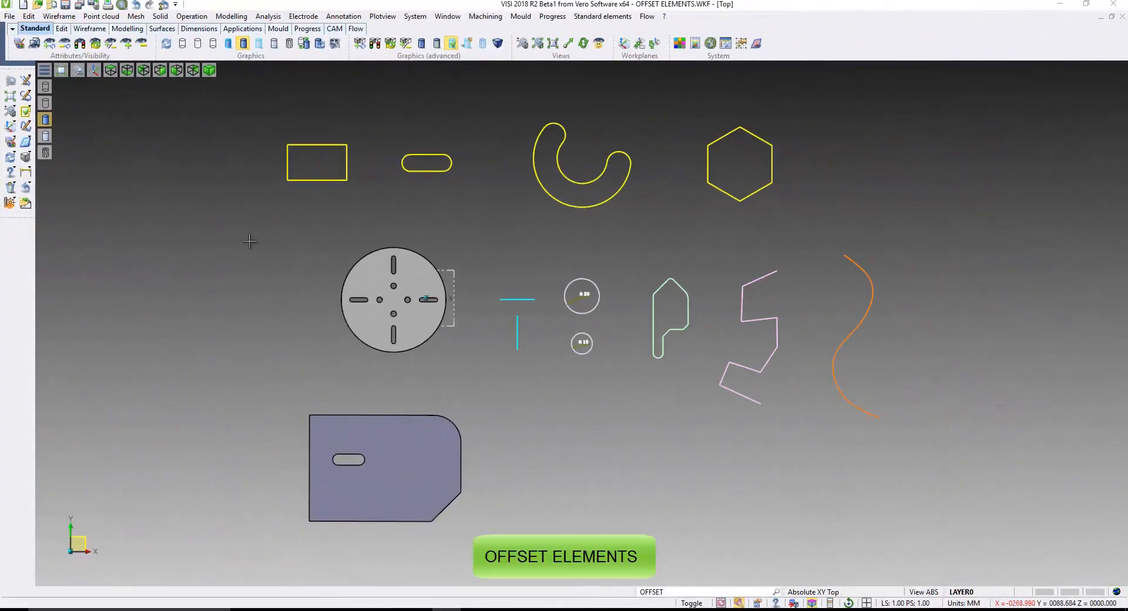
- Open the Edit menu in the offset elements example drawing
left_click(426, 162)
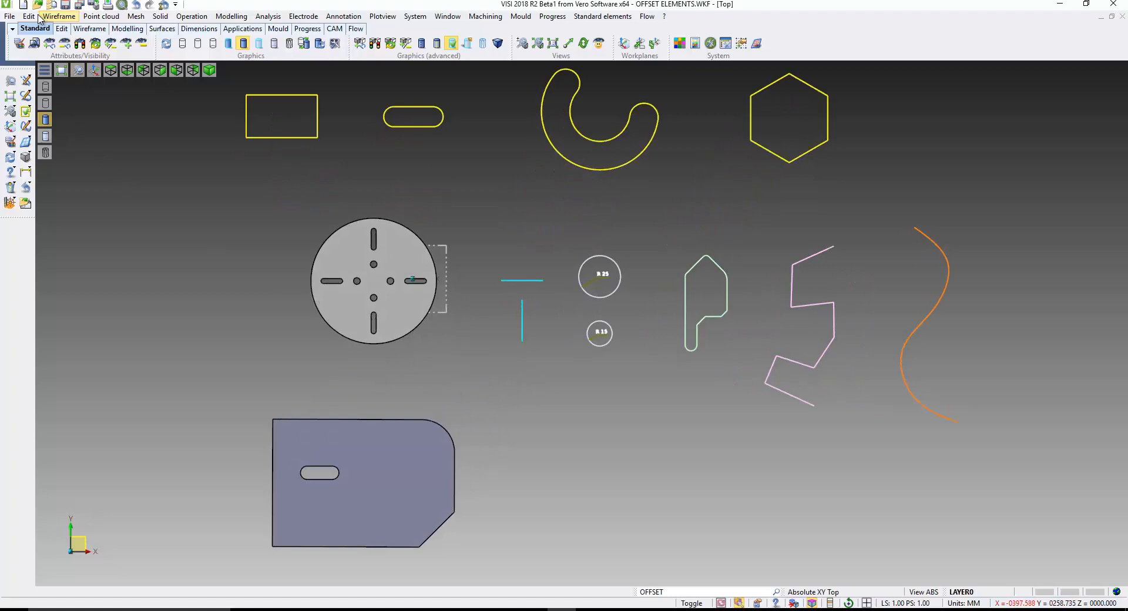
left_click(28, 15)
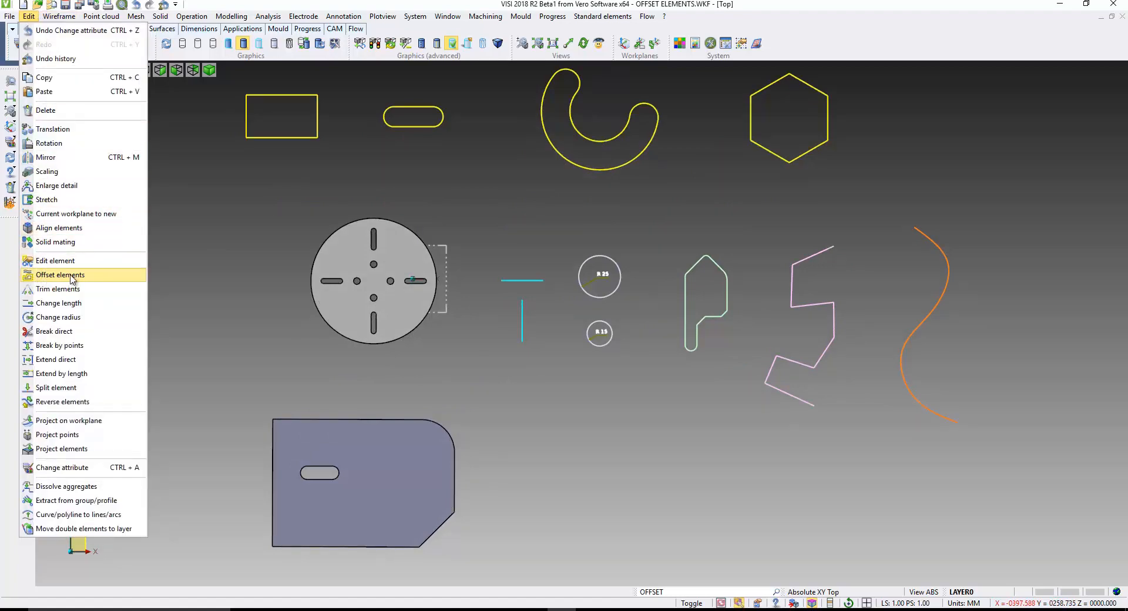
- Offset elements with distance 5, toggling reverse direction and both sides
left_click(60, 275)
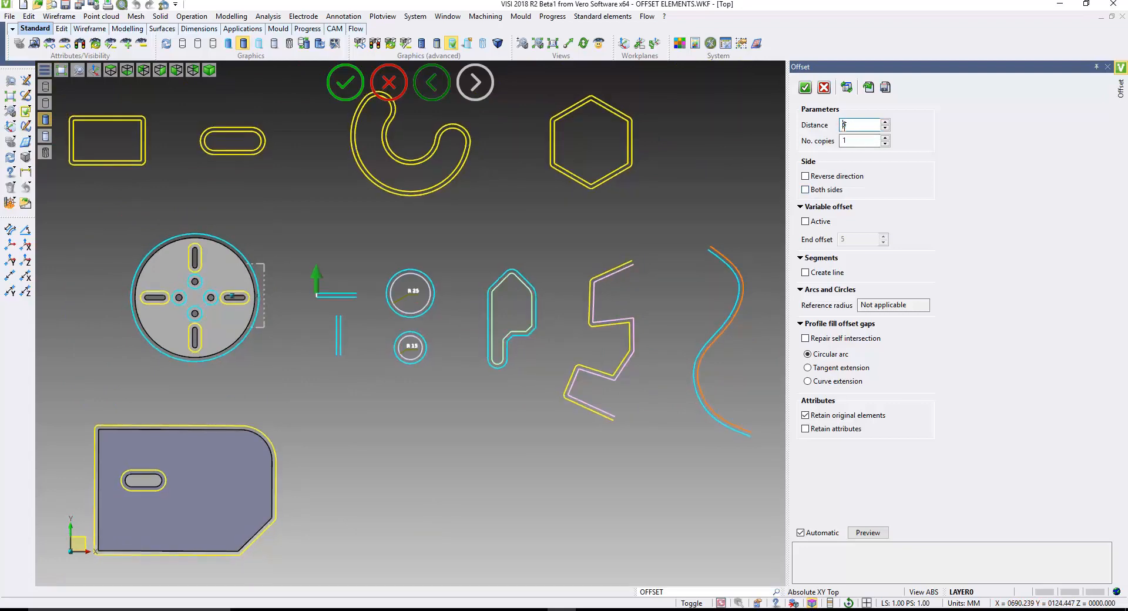
left_click(859, 140)
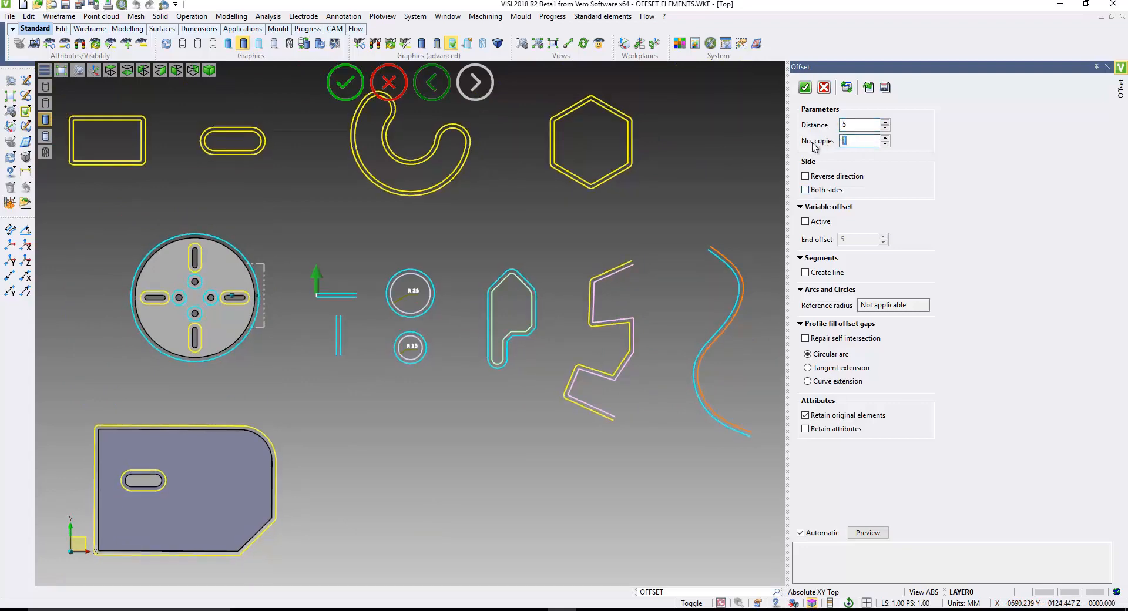
type("5")
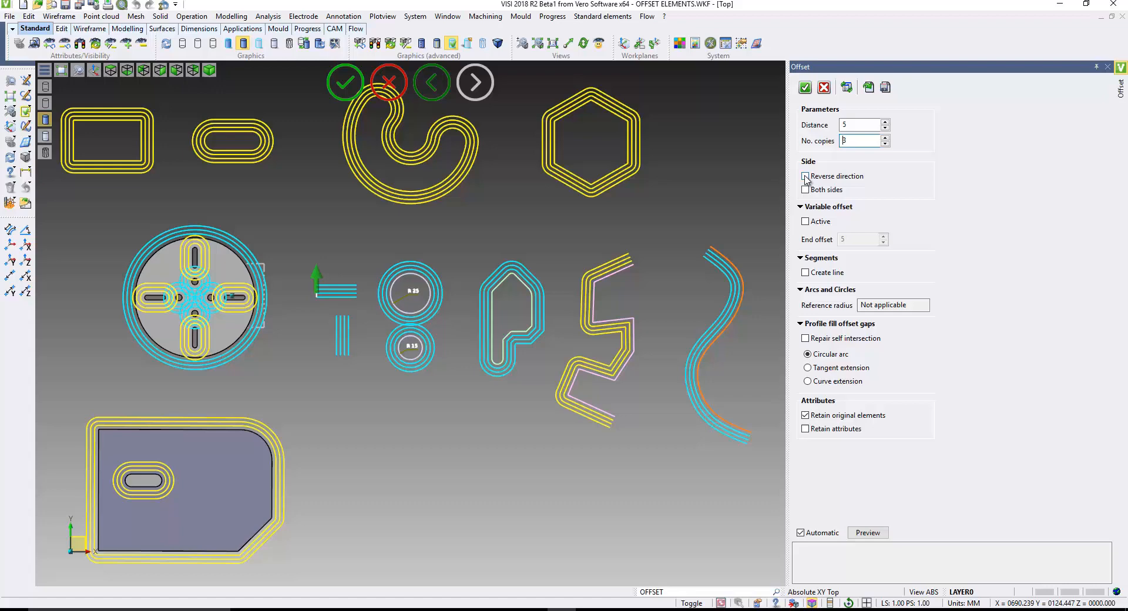
left_click(804, 176)
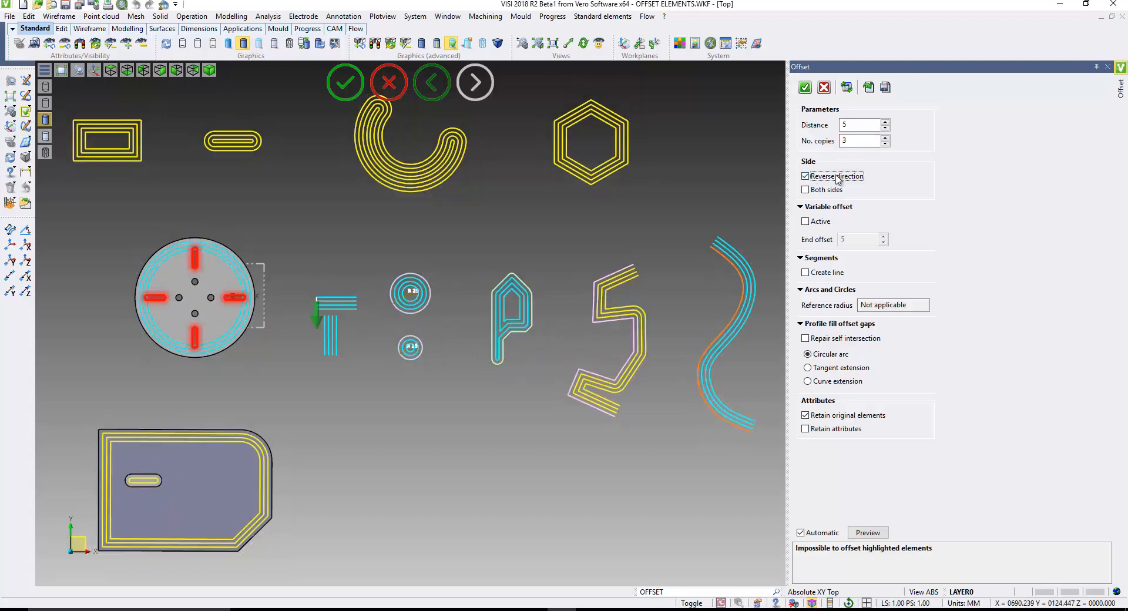
left_click(805, 189)
type("1")
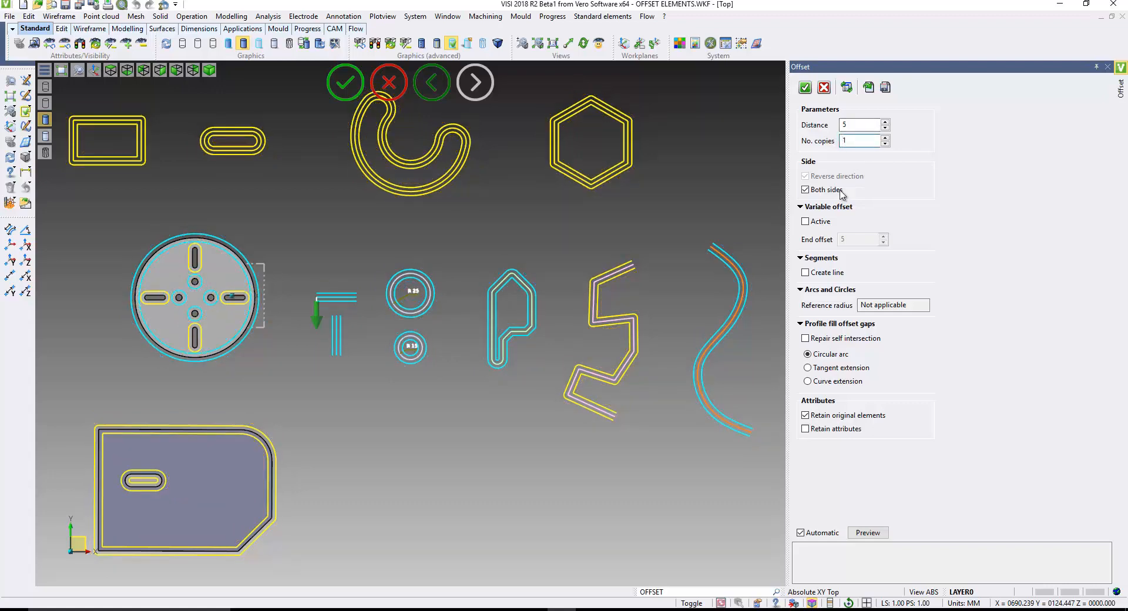
left_click(804, 189)
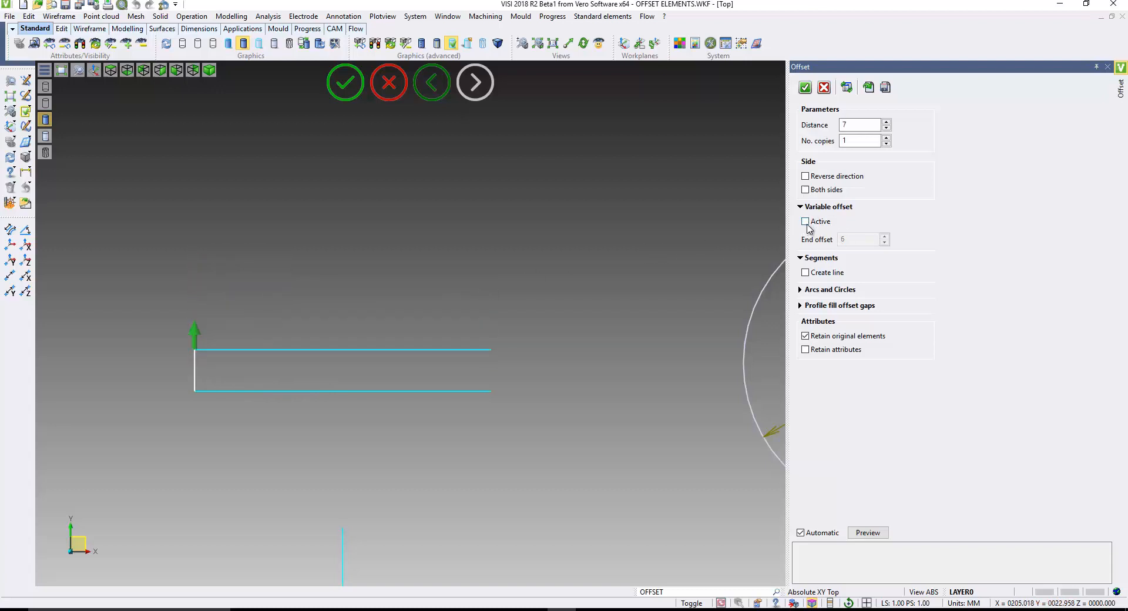
- Enable variable offset with end offset 8 and connecting lines between copies
left_click(804, 221)
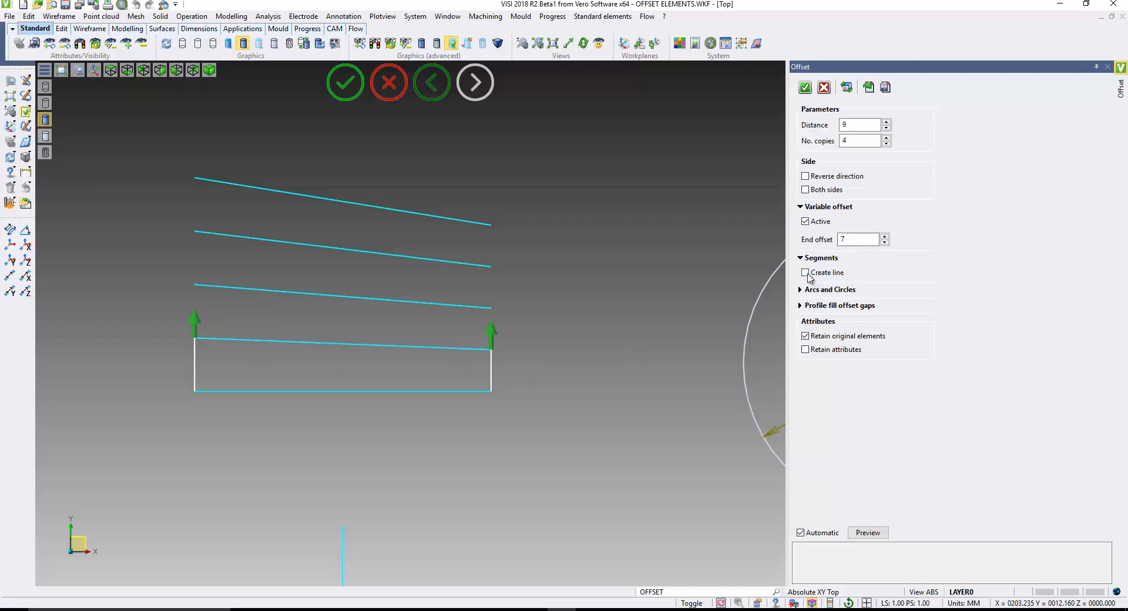
left_click(805, 272)
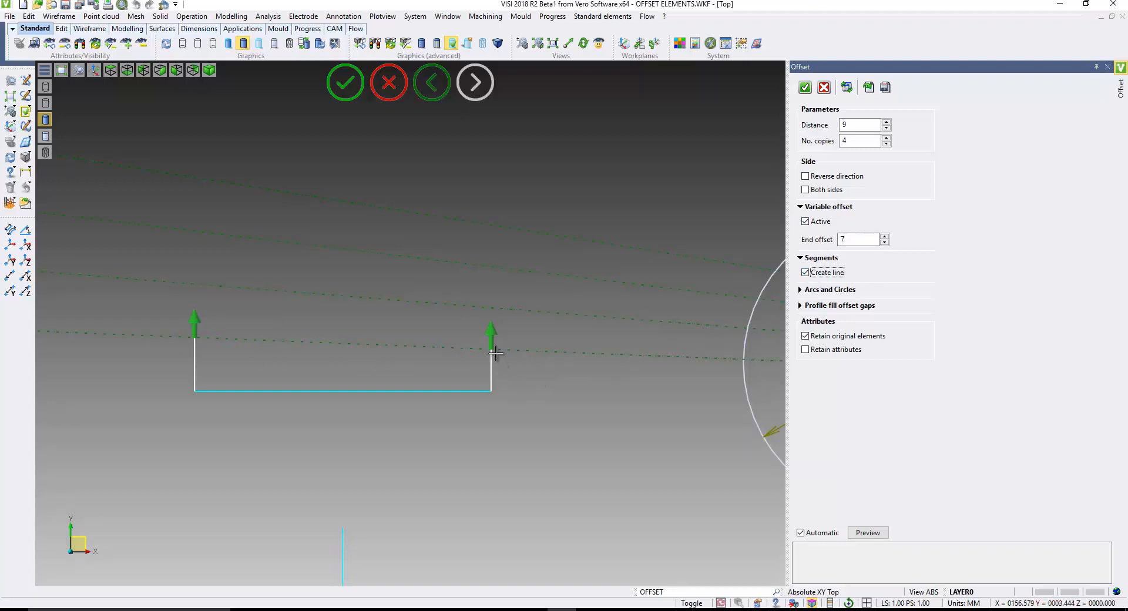
left_click(886, 235)
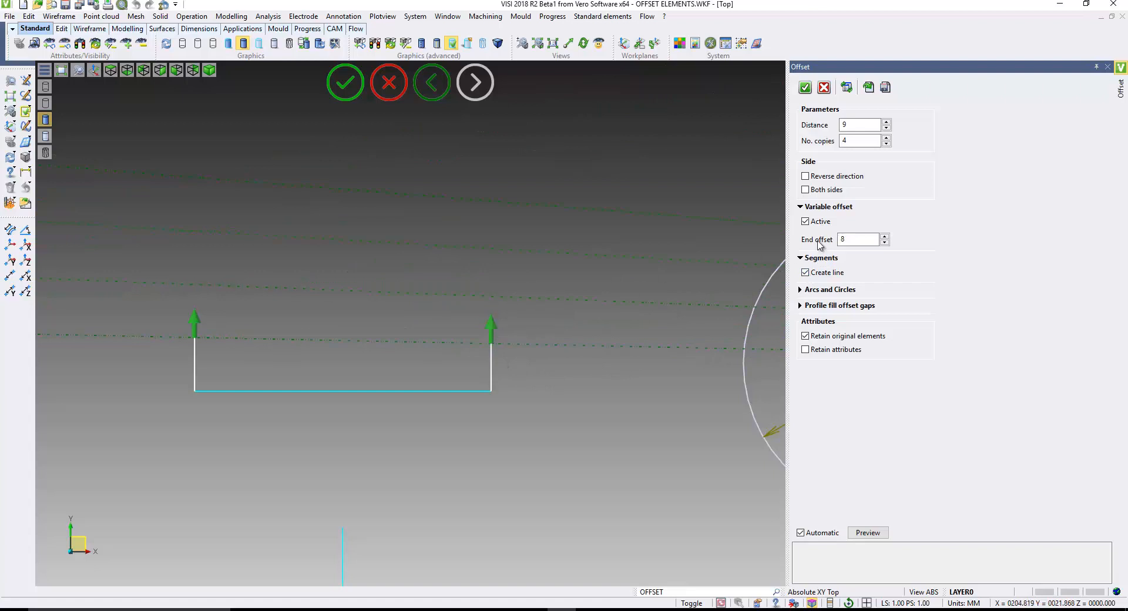
left_click(804, 221)
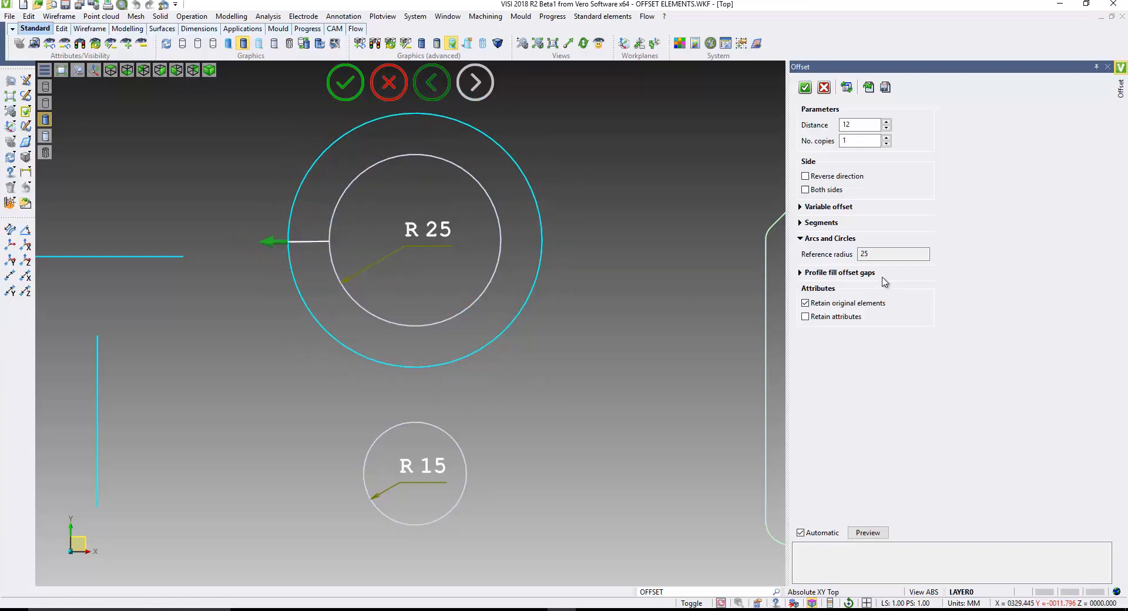
- Edit the circle reference radius of 25 for the 12 mm R25 offset
left_click(893, 254)
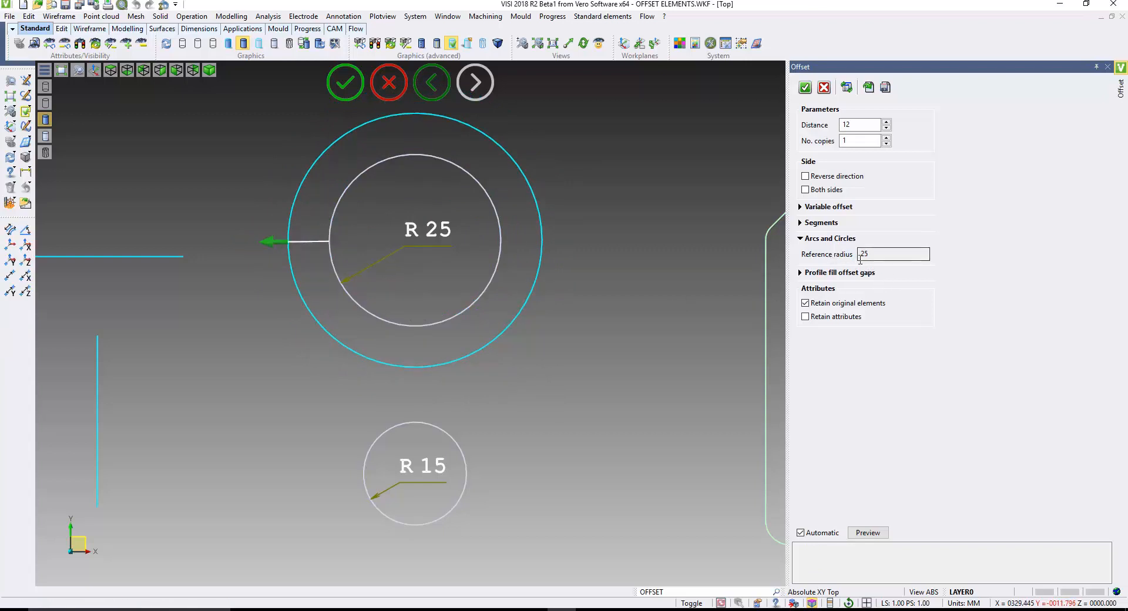